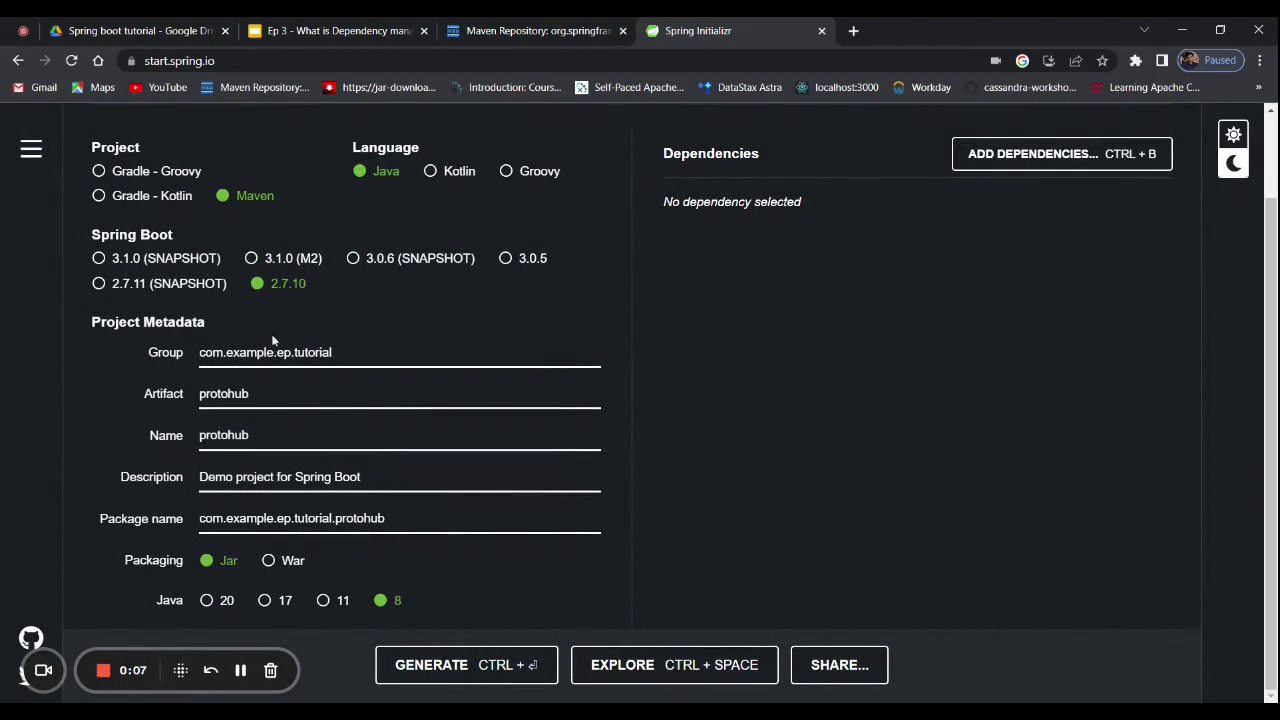
# Set the artifact and project name to protohub in Spring Initializr
pyautogui.doubleClick(249, 352)
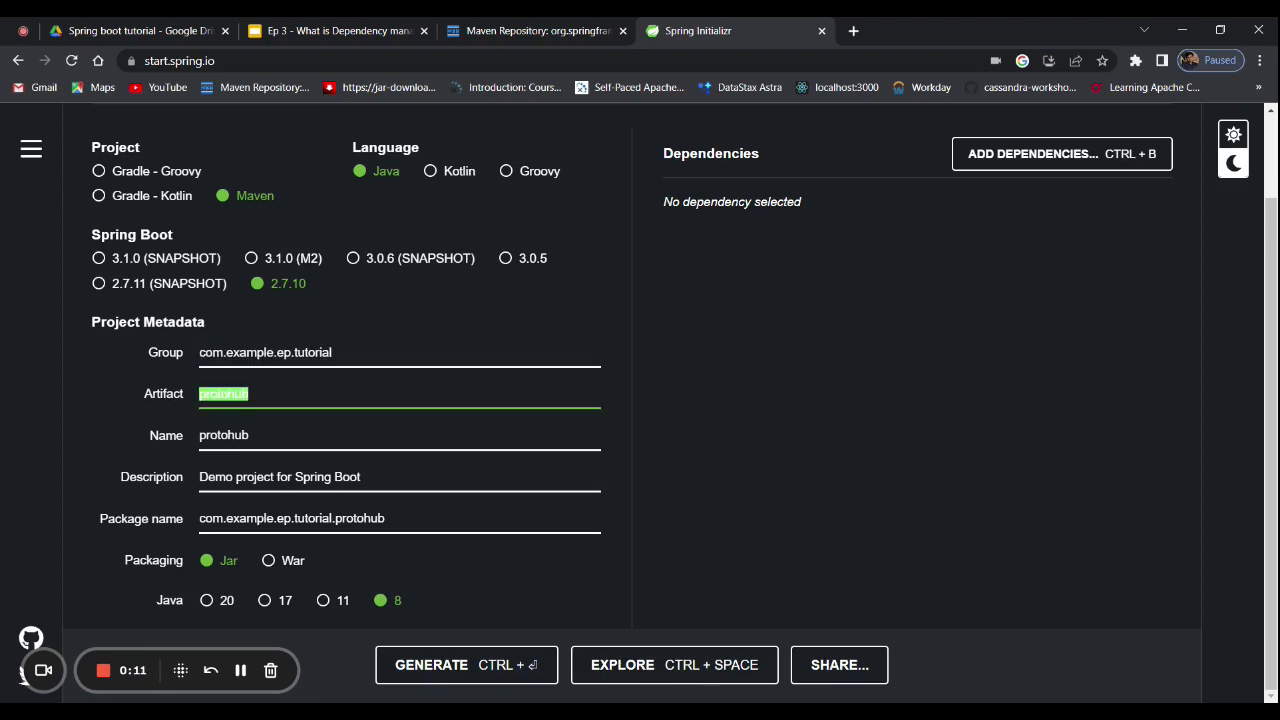
pyautogui.click(223, 434)
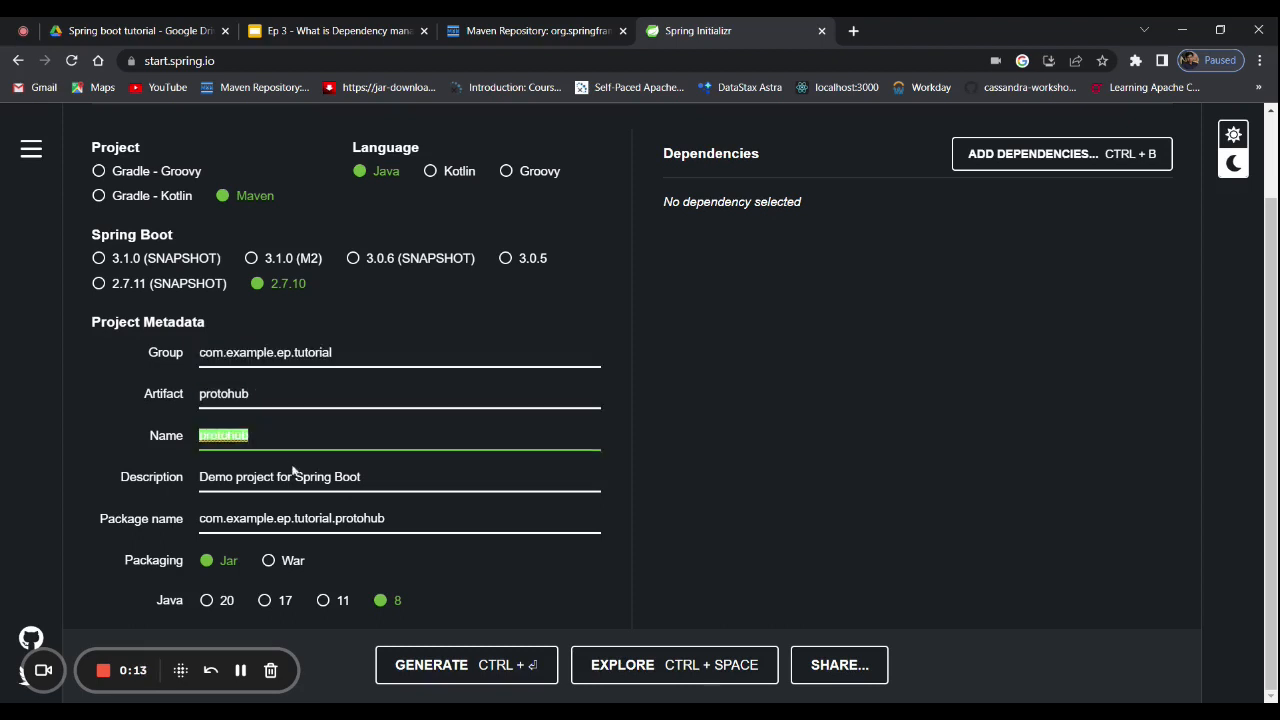
pyautogui.click(300, 477)
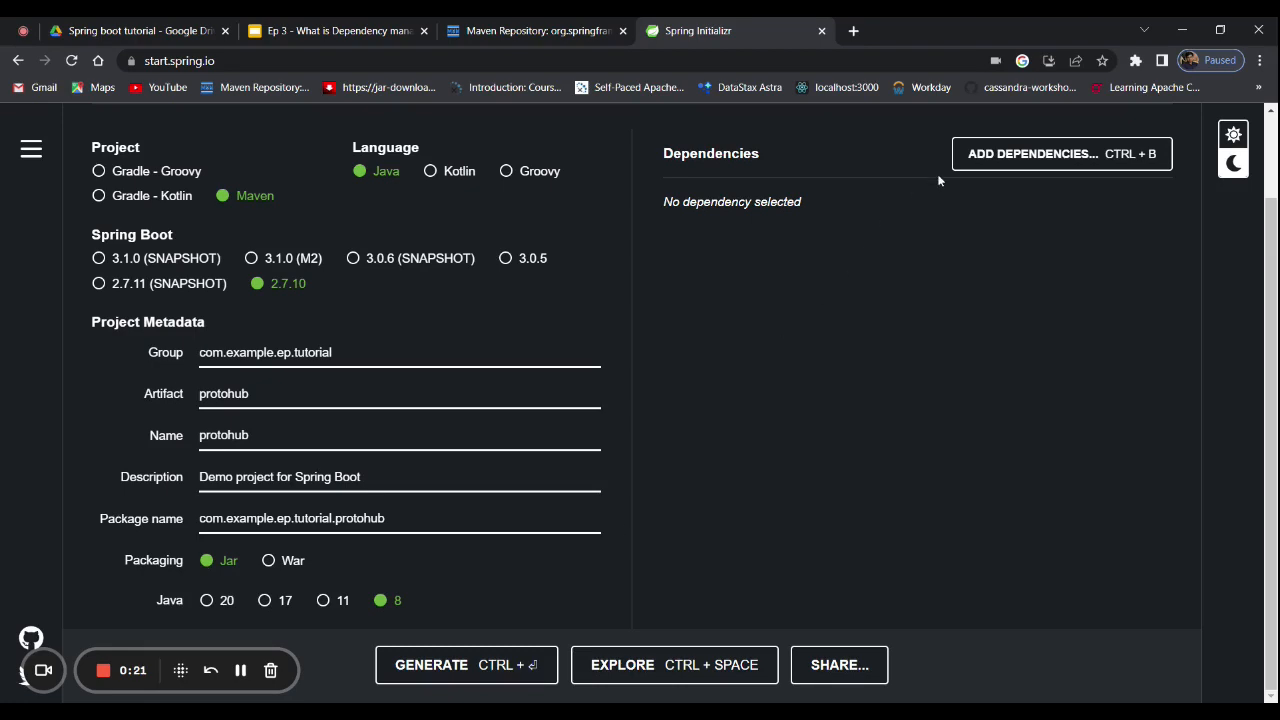
# Search 'jpa' and 'my' to add Spring Data JPA and MySQL Driver
pyautogui.click(1030, 153)
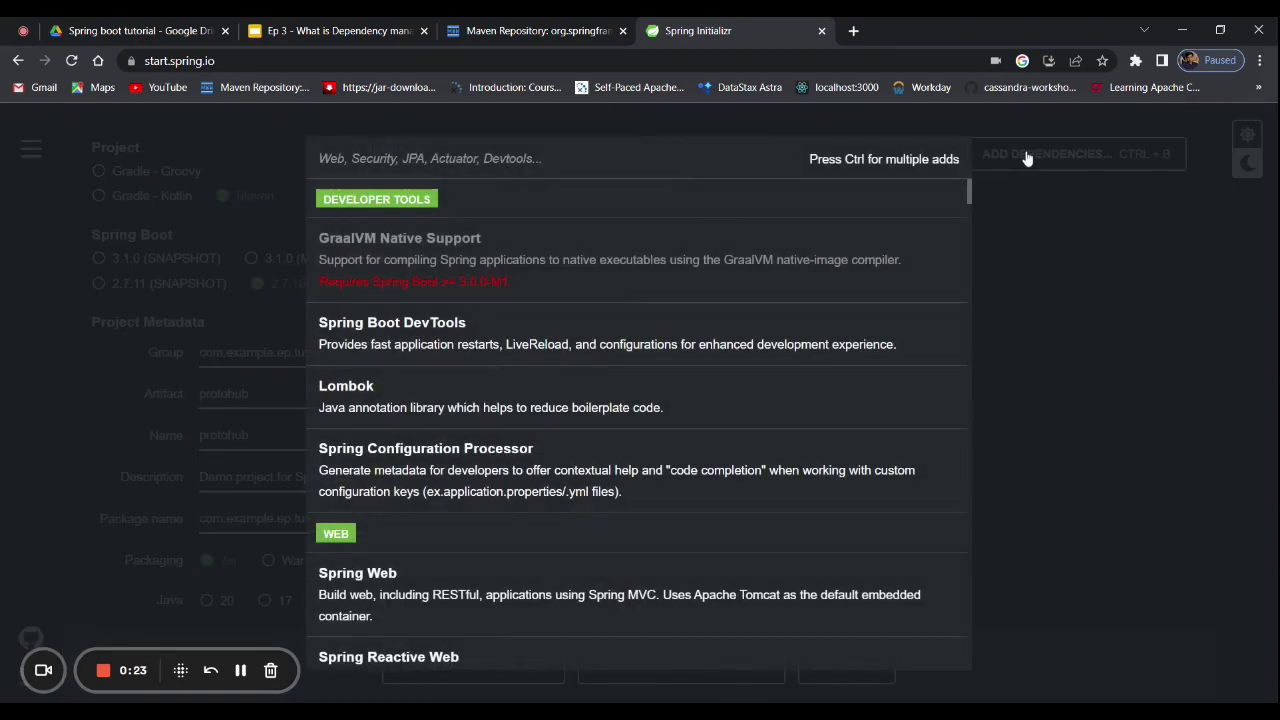
pyautogui.write('jpa')
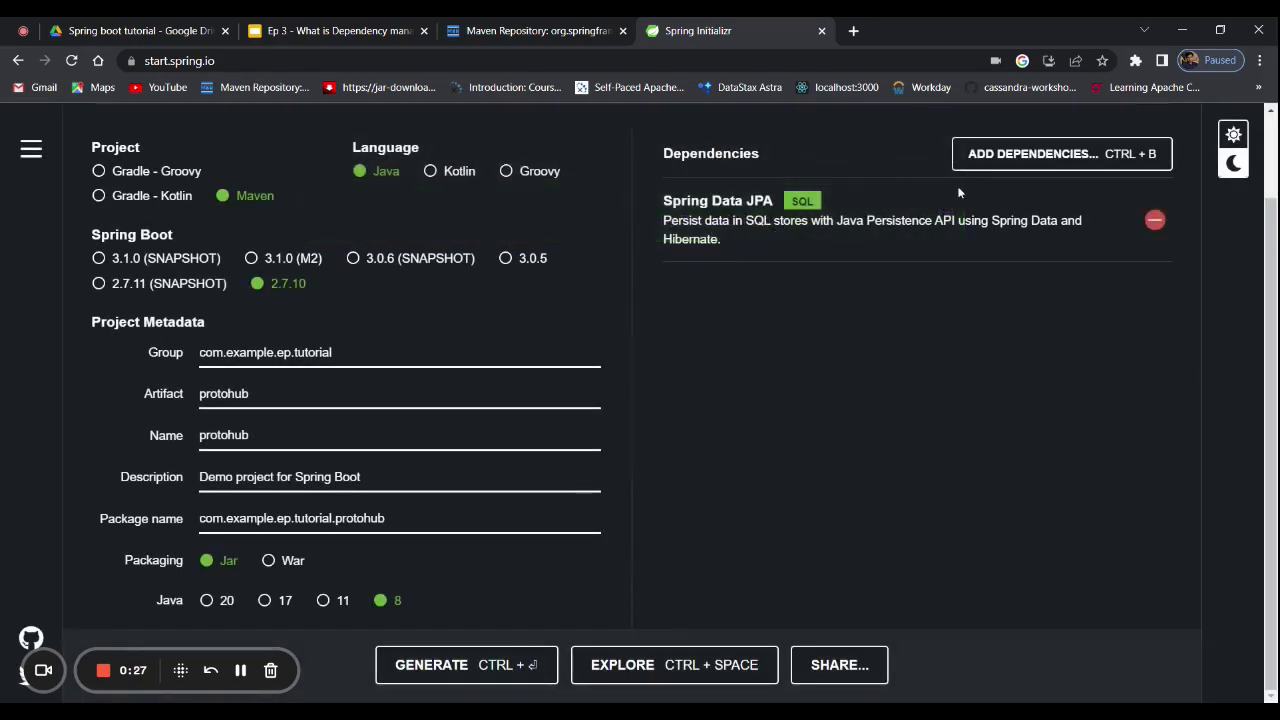
pyautogui.click(1061, 153)
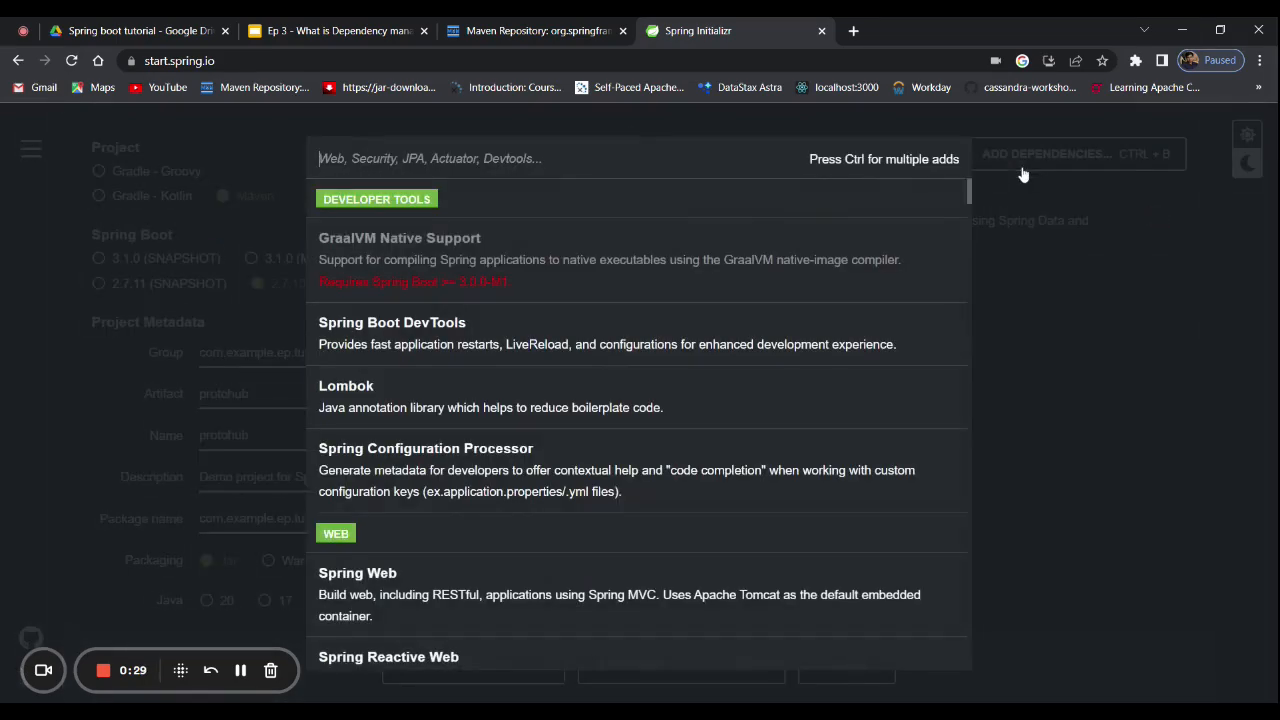
pyautogui.write('my')
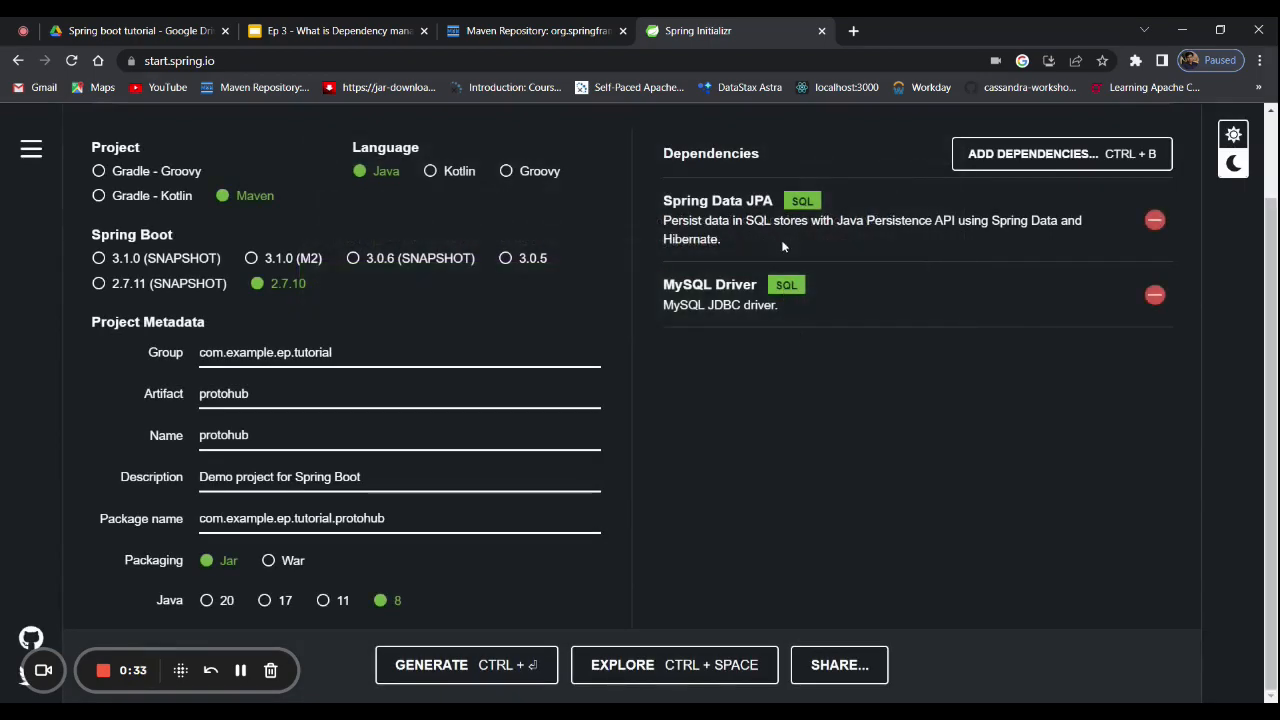
pyautogui.moveTo(823, 298)
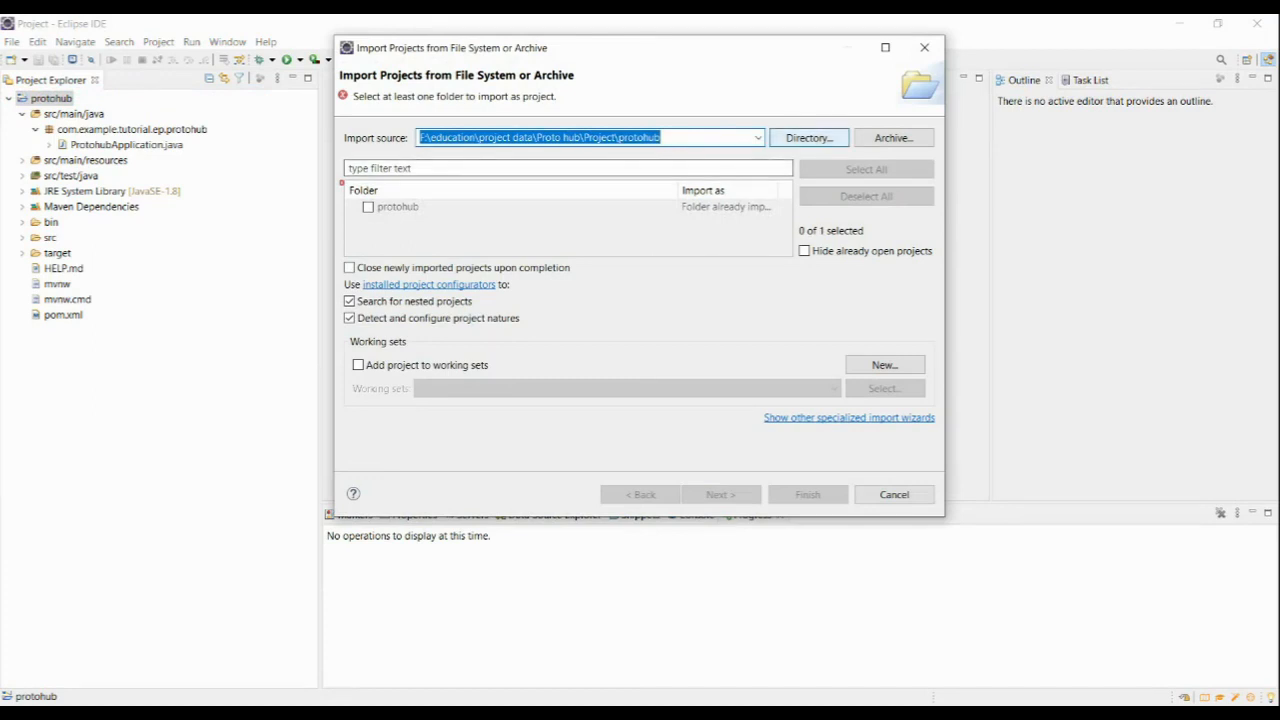
# Browse for a folder, cancel the folder browser, then cancel the Import Projects wizard
pyautogui.click(807, 137)
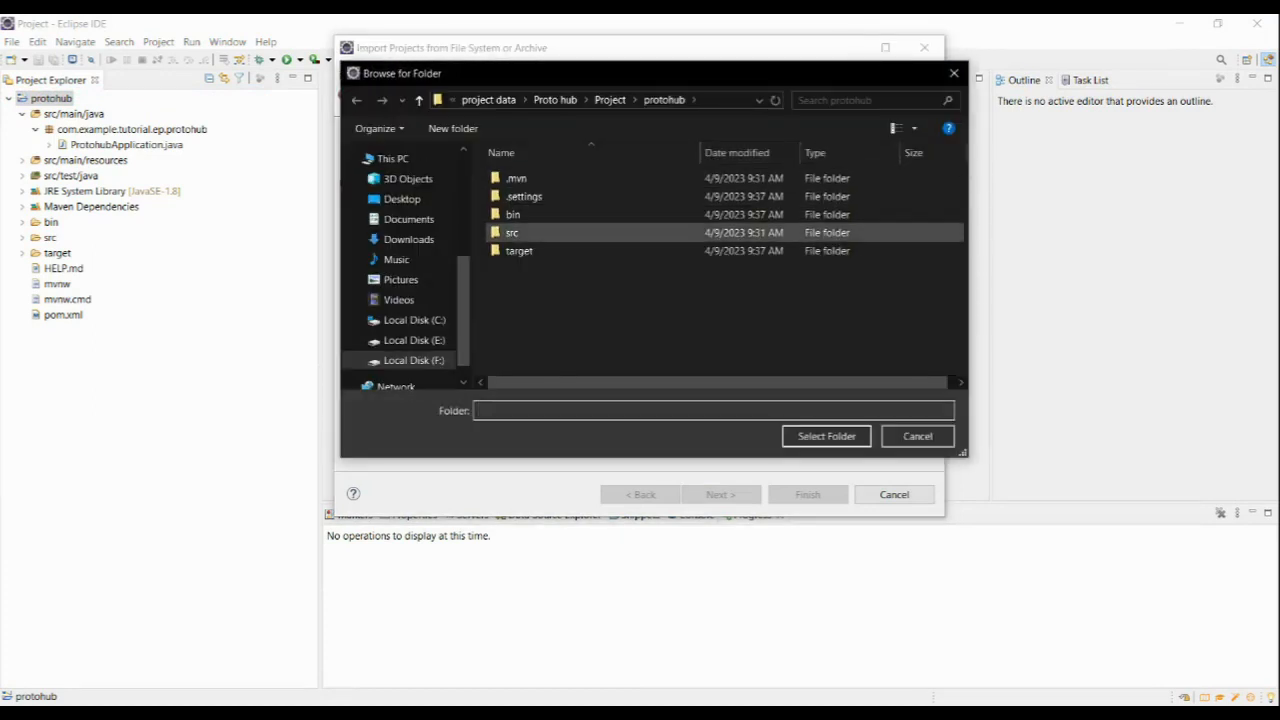
pyautogui.click(825, 436)
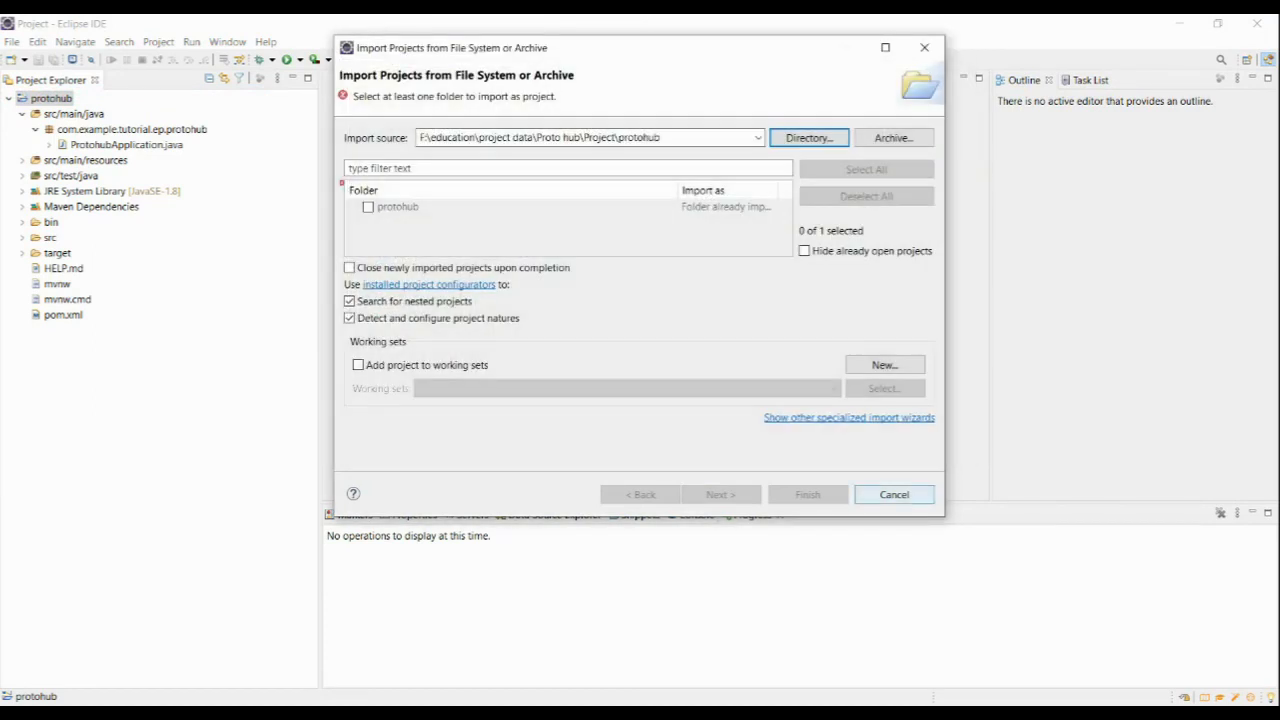
pyautogui.click(893, 494)
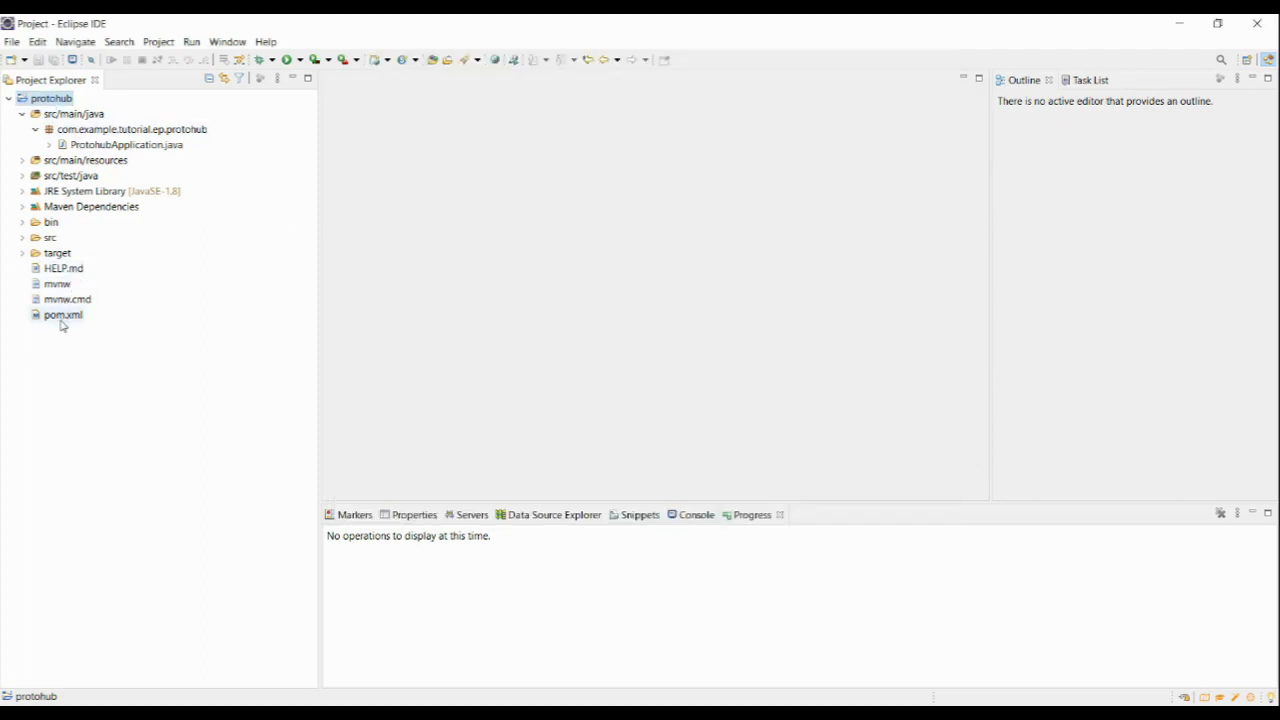
# Open protohub's pom.xml for adding the spring-boot-starter-validation dependency
pyautogui.click(63, 314)
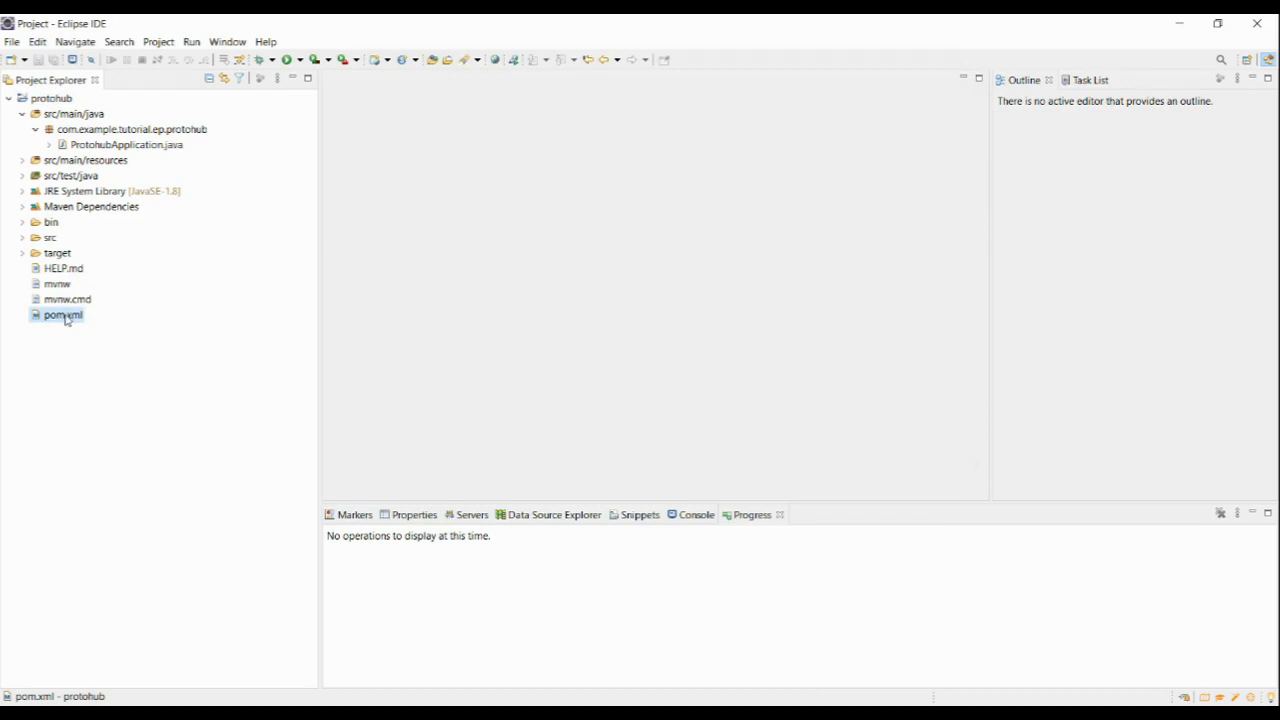
pyautogui.doubleClick(63, 315)
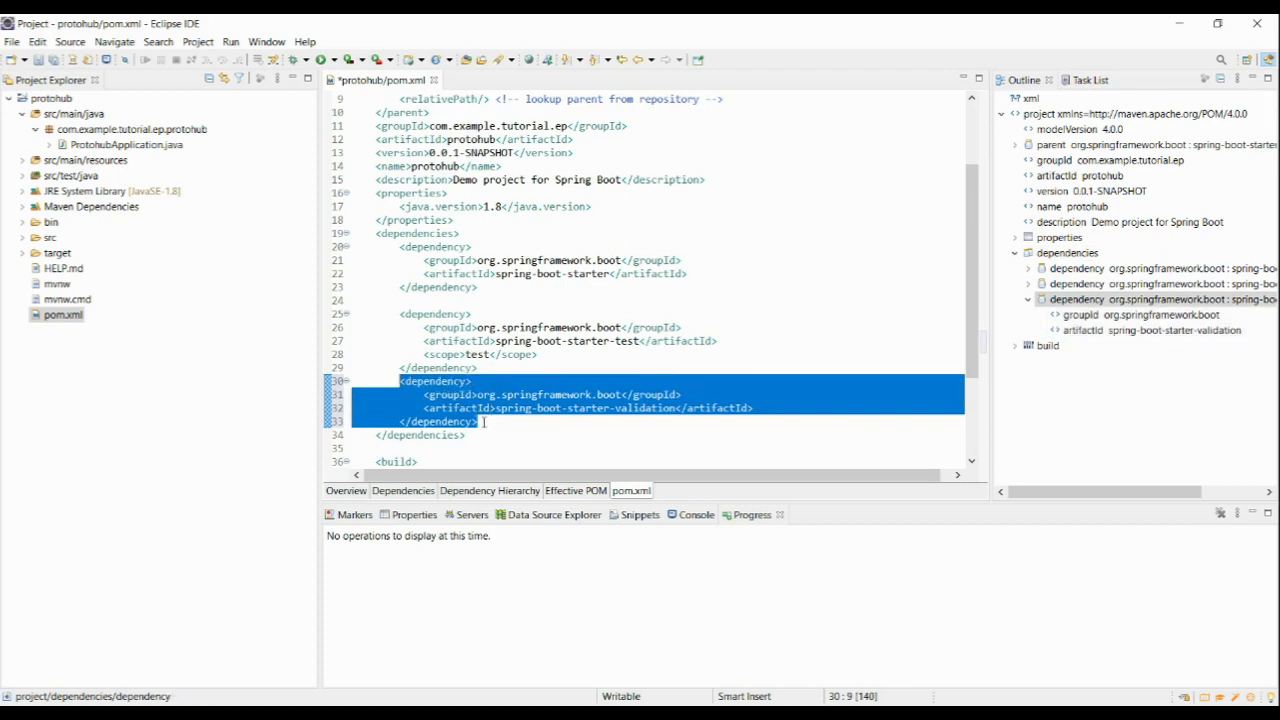
pyautogui.press('ctrl+s')
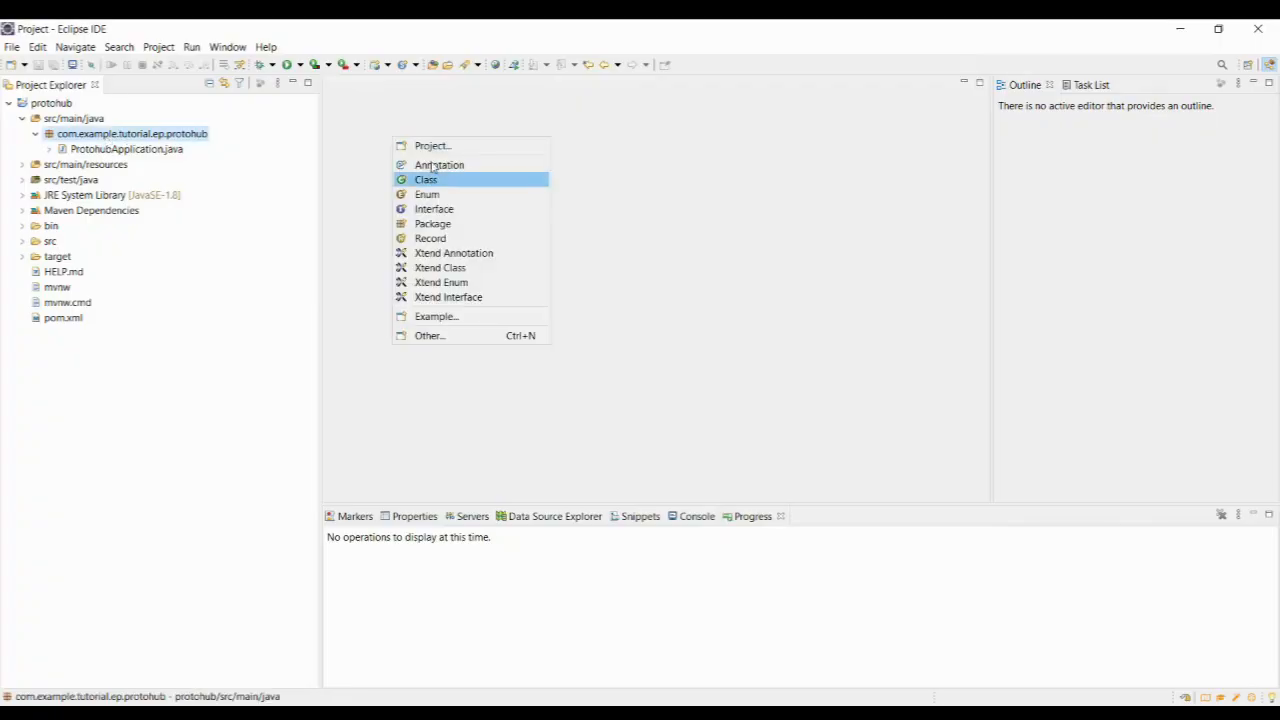
pyautogui.moveTo(452, 188)
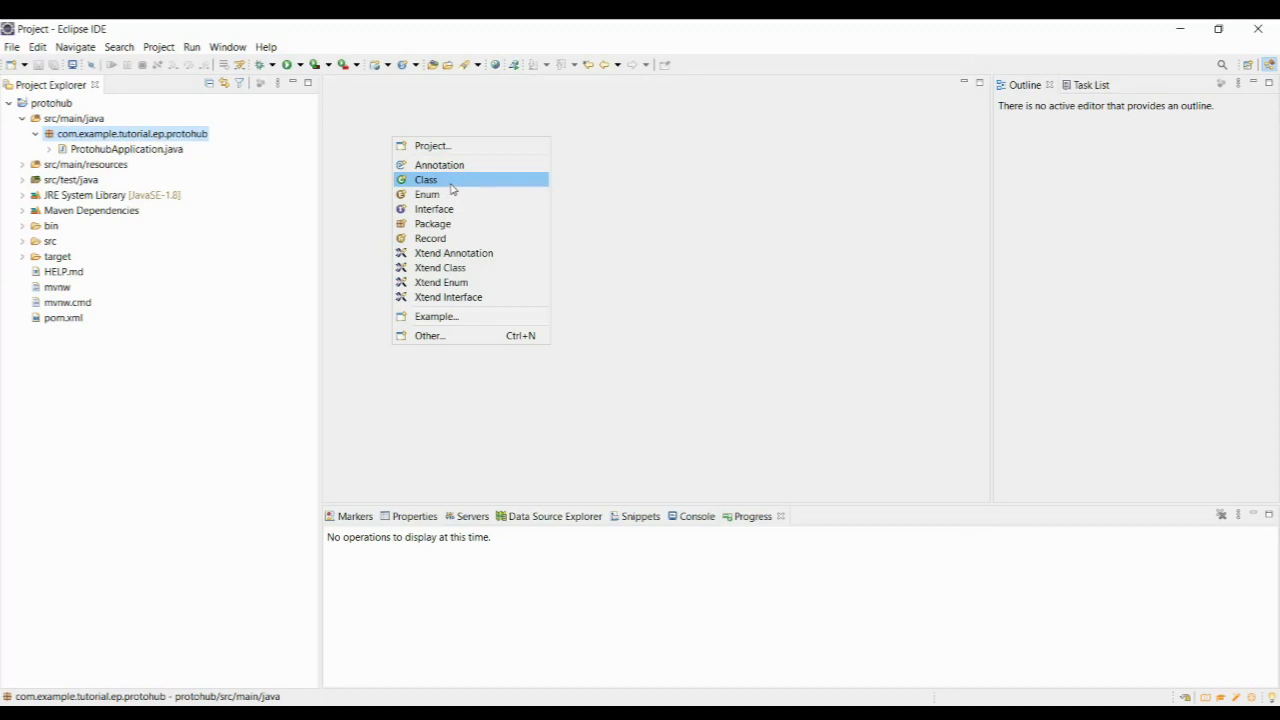
# Create ExampleClass in package com.example.tutorial.ep.protohub.dto with the New Java Class wizard
pyautogui.click(426, 179)
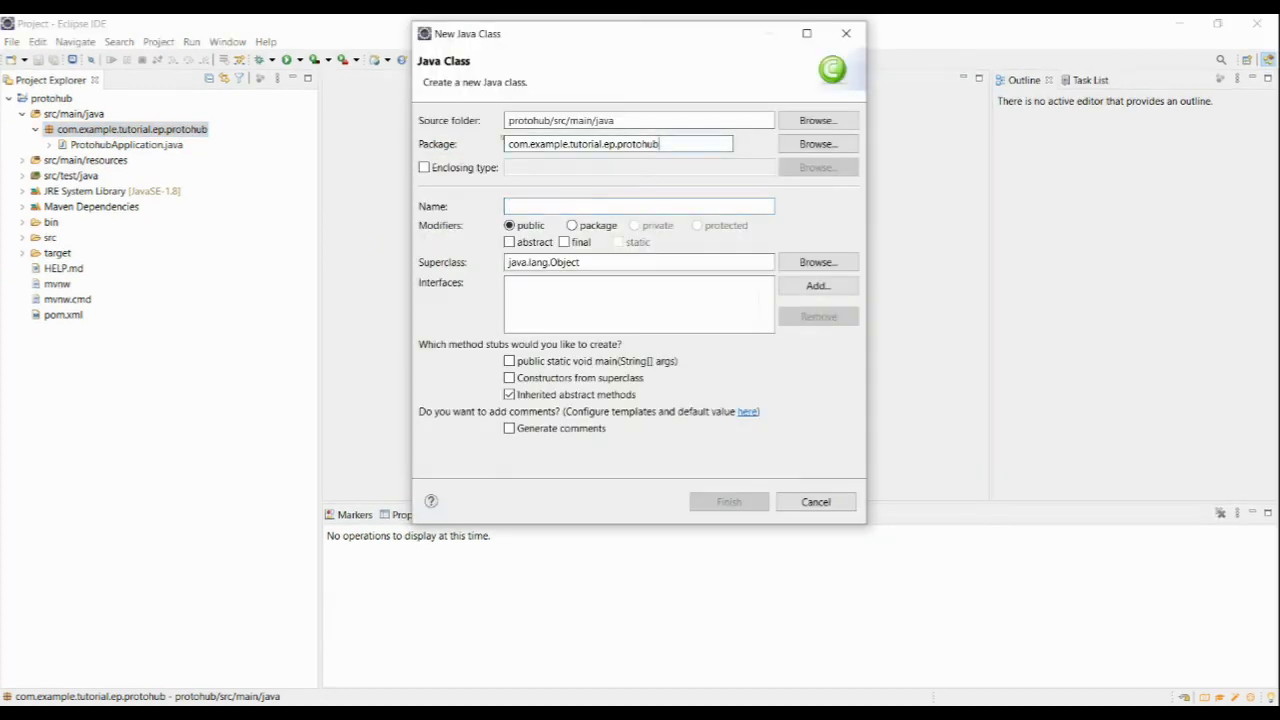
pyautogui.write('.dto')
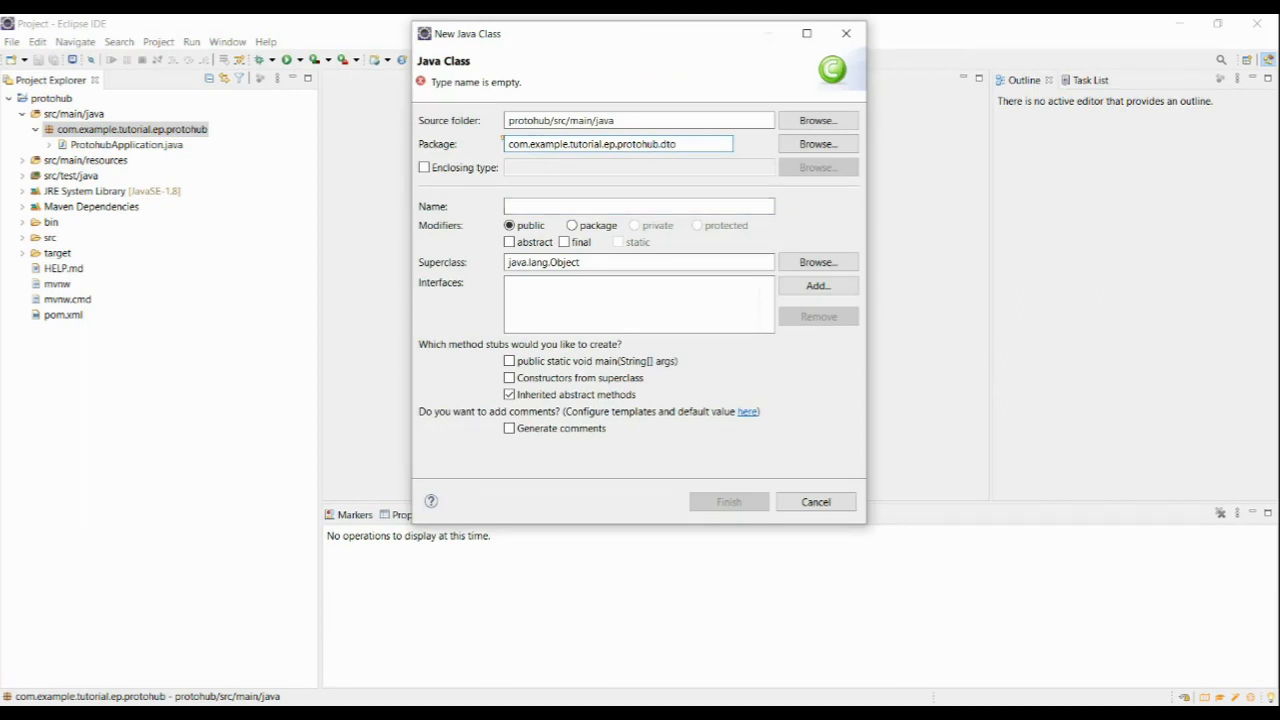
pyautogui.write('ExampleClass')
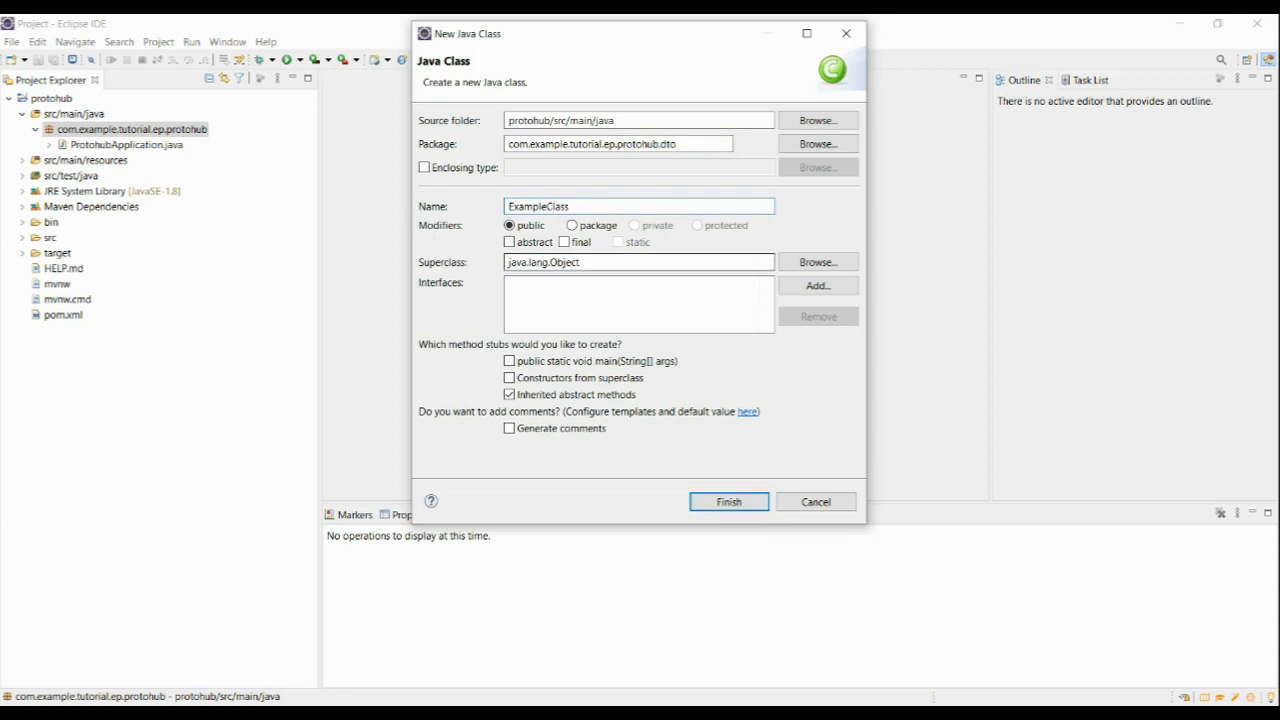
pyautogui.click(728, 502)
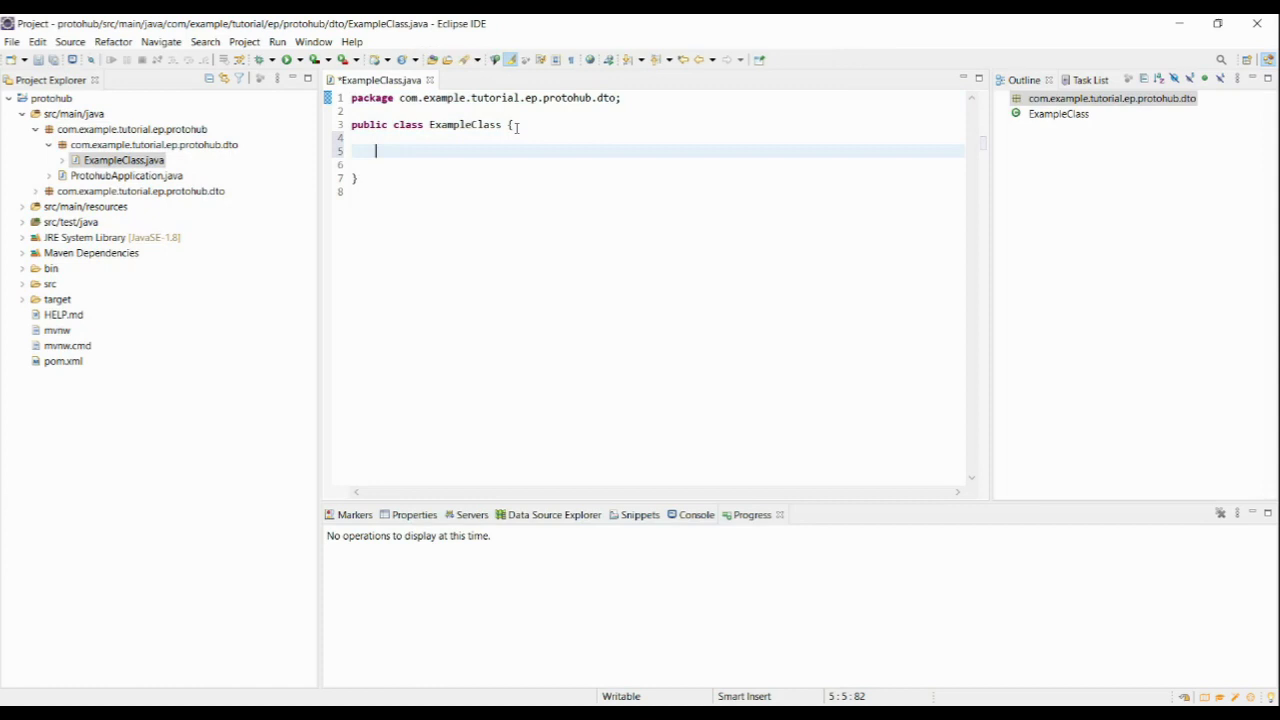
pyautogui.write('private')
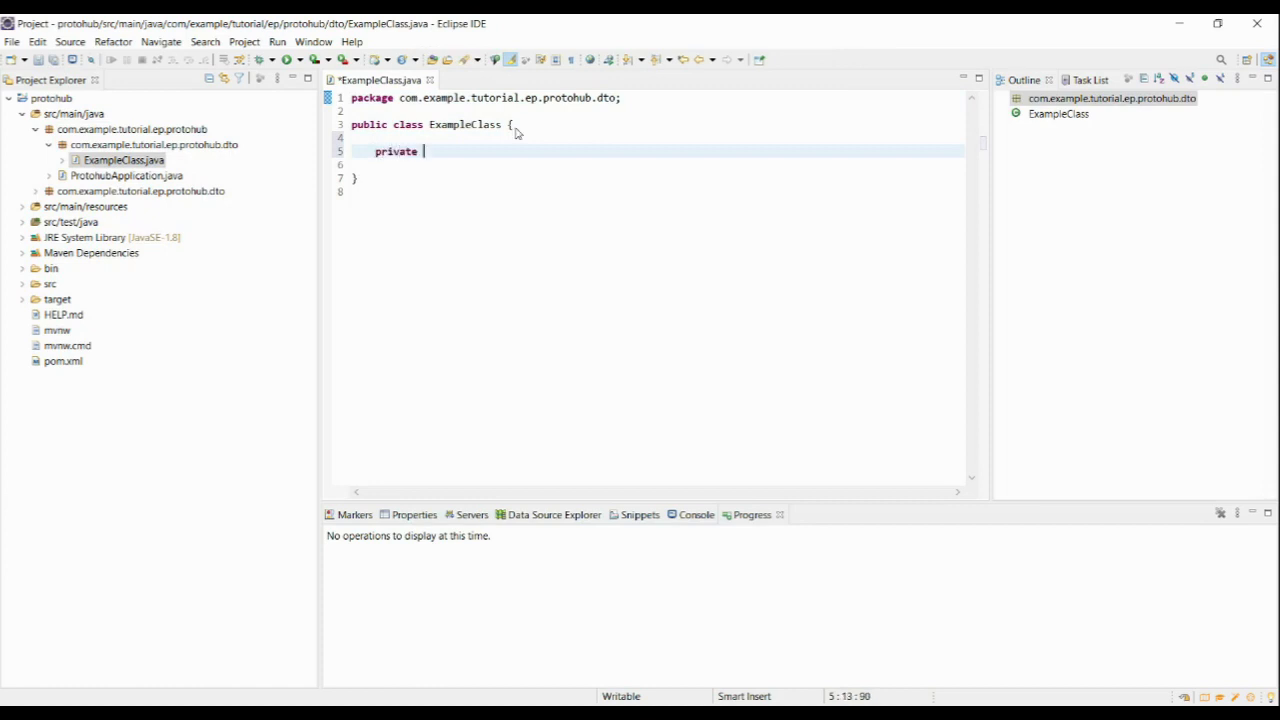
pyautogui.write('Integer id;')
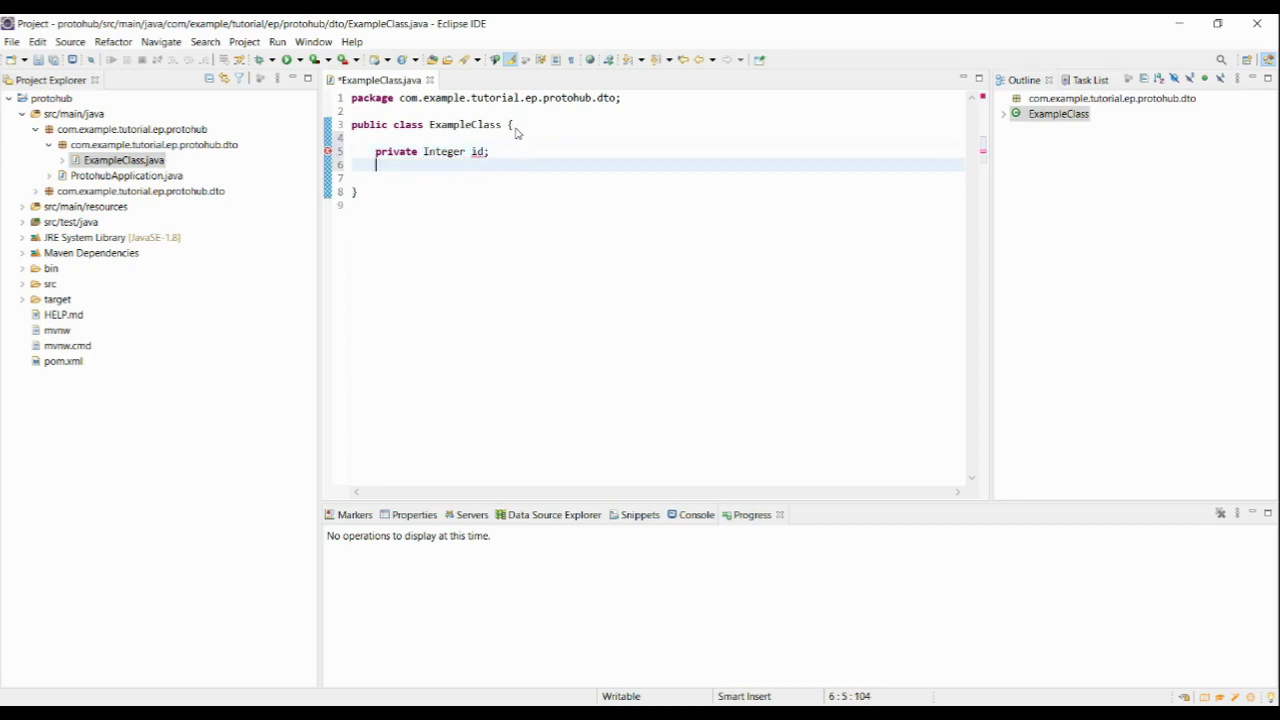
pyautogui.write('private')
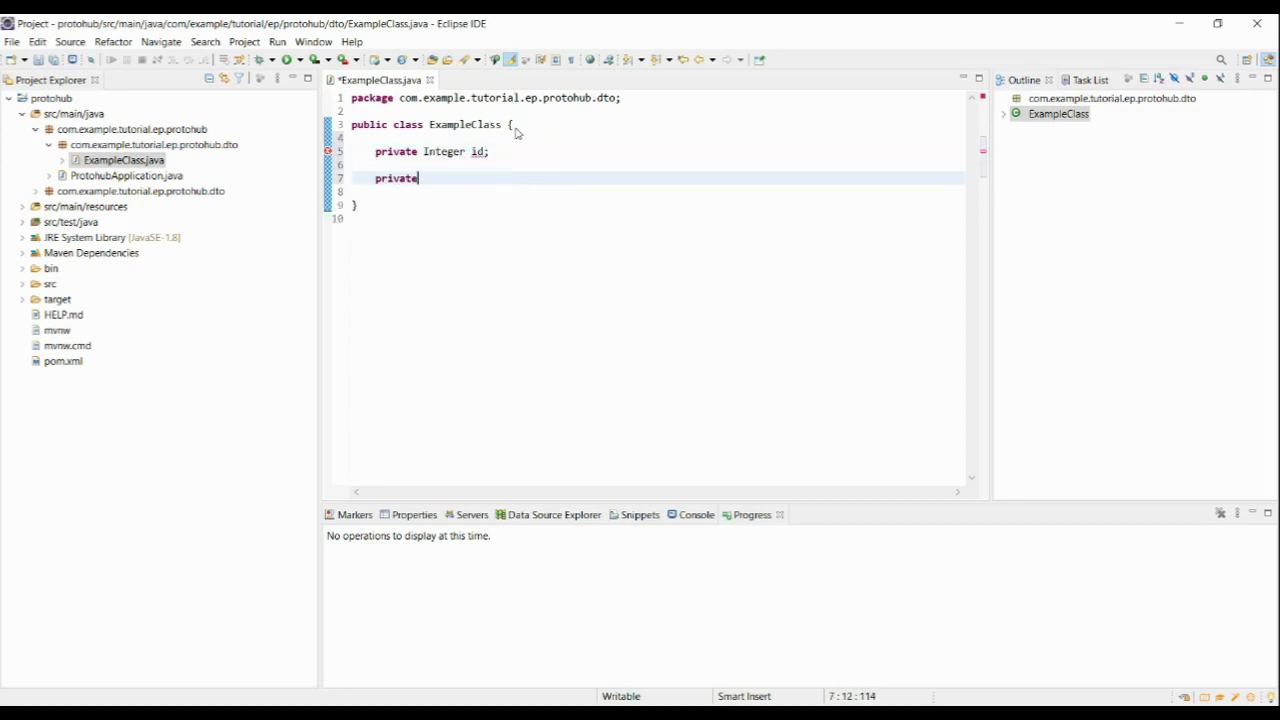
pyautogui.write('String n')
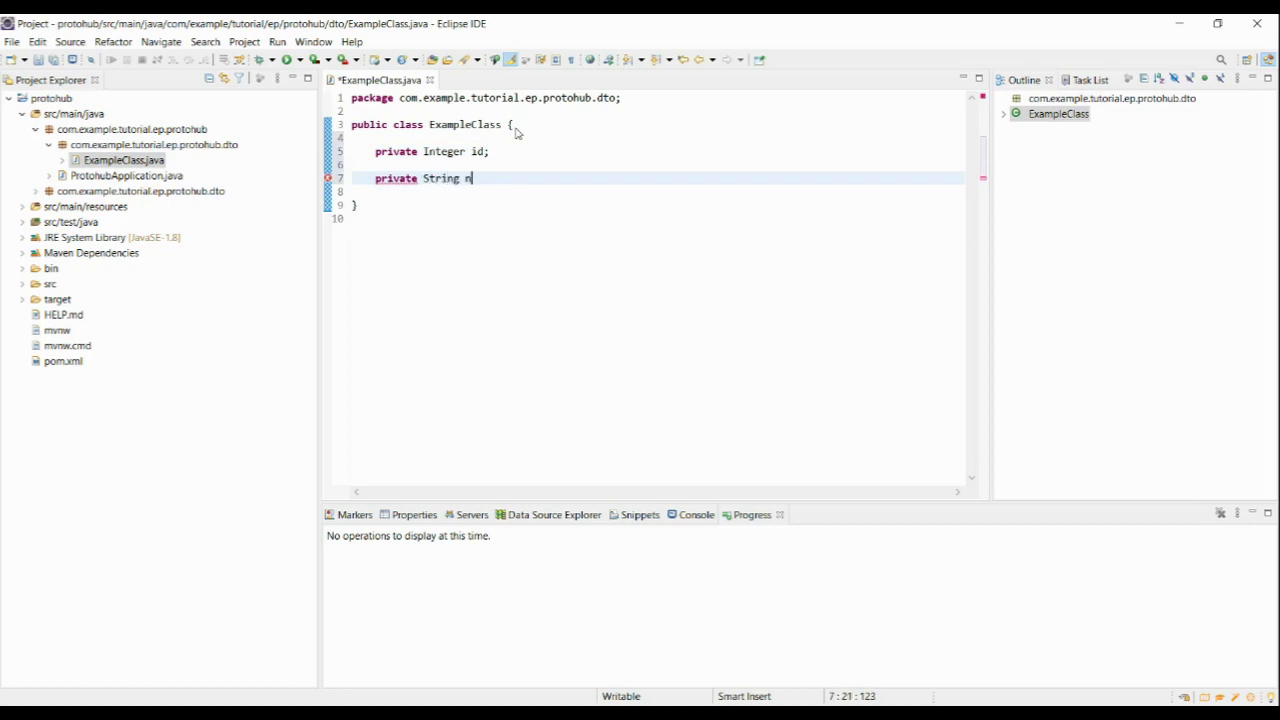
pyautogui.write('ame;')
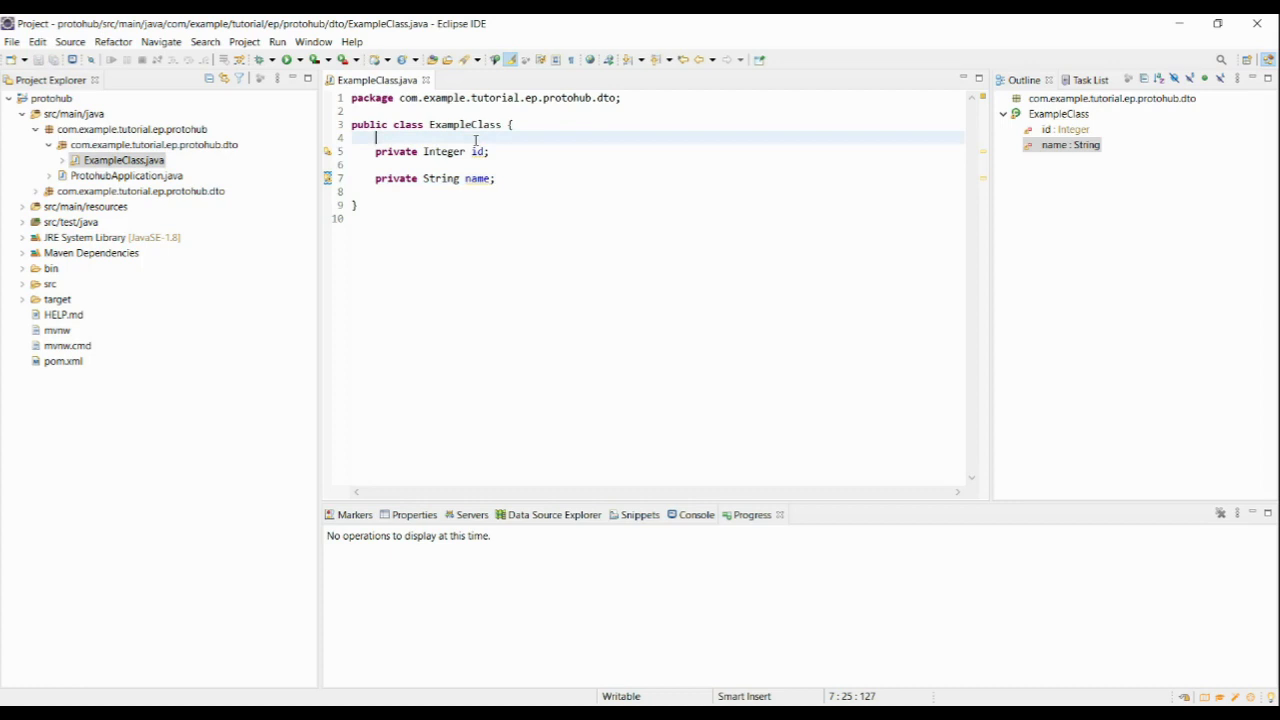
pyautogui.write('@Not')
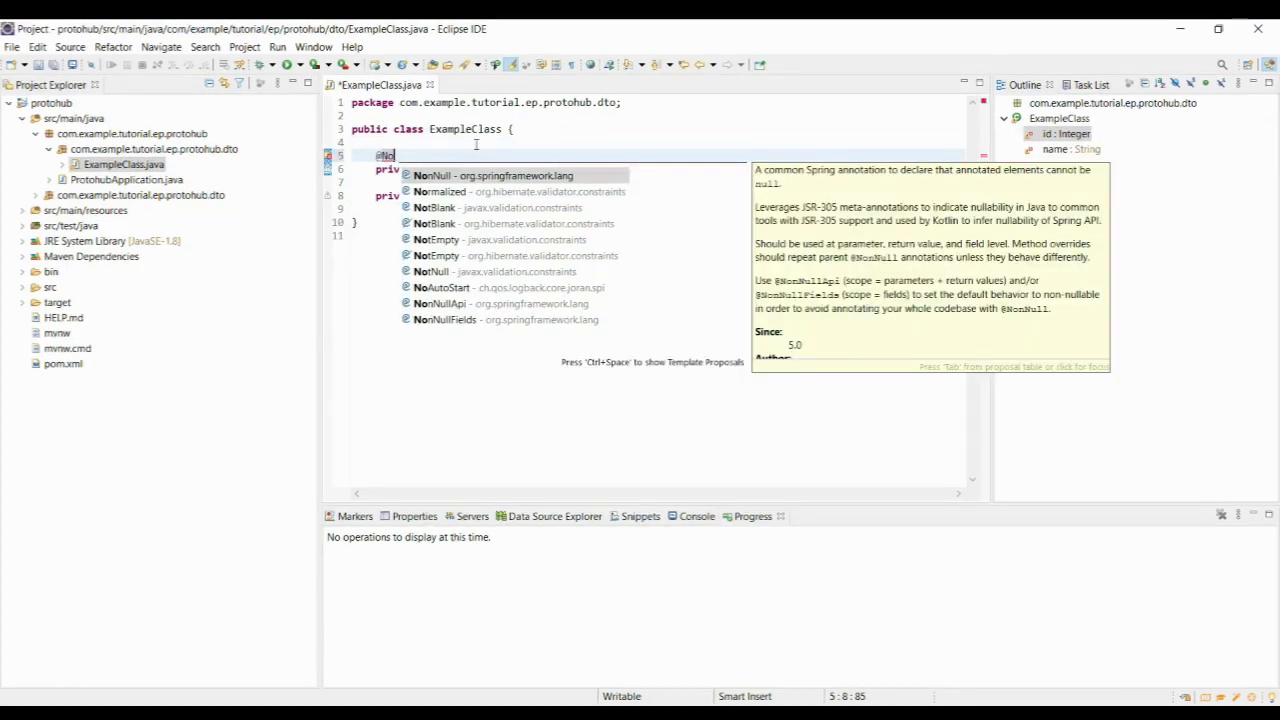
pyautogui.moveTo(490, 271)
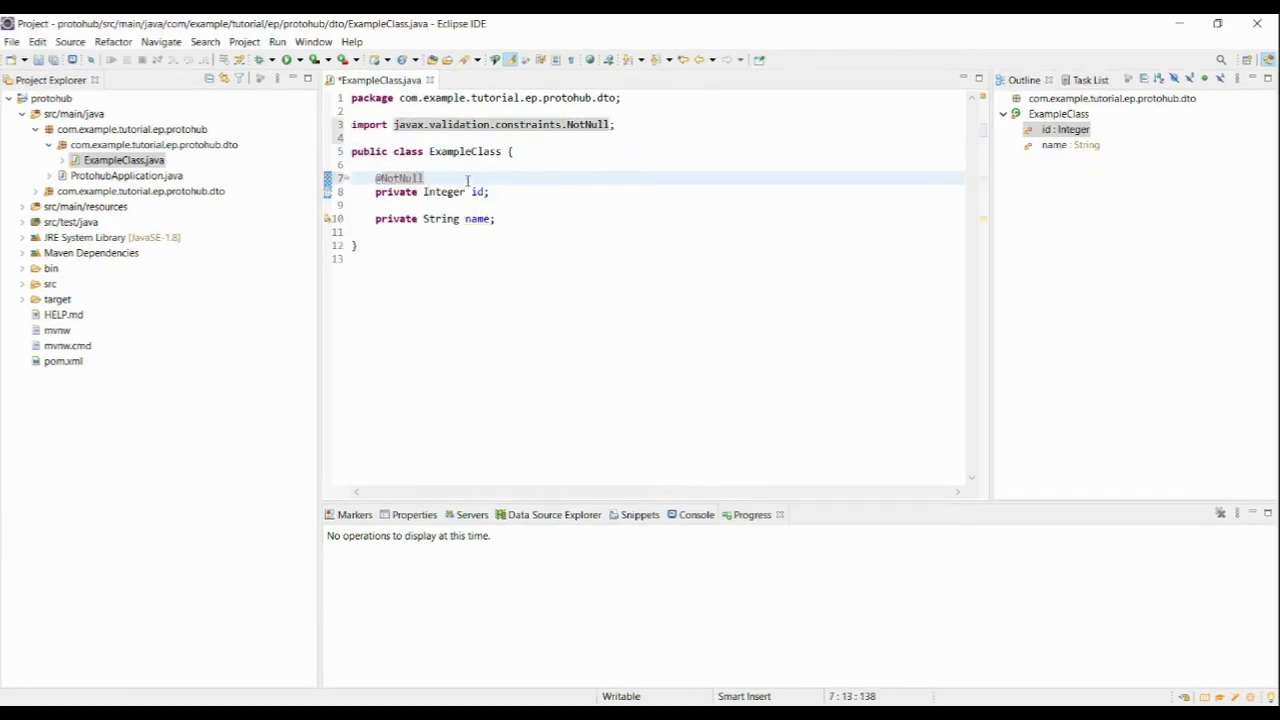
pyautogui.write('(message = "Id cannot be null')
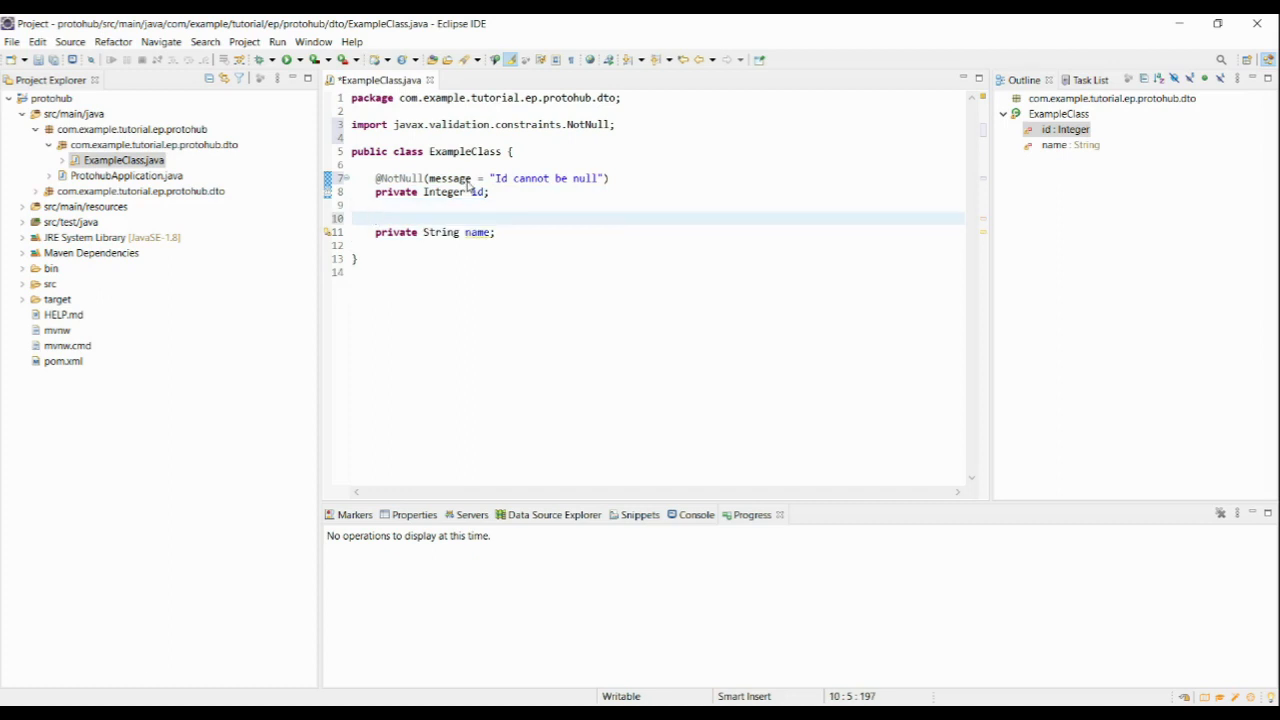
pyautogui.write('@NotEmpty(')
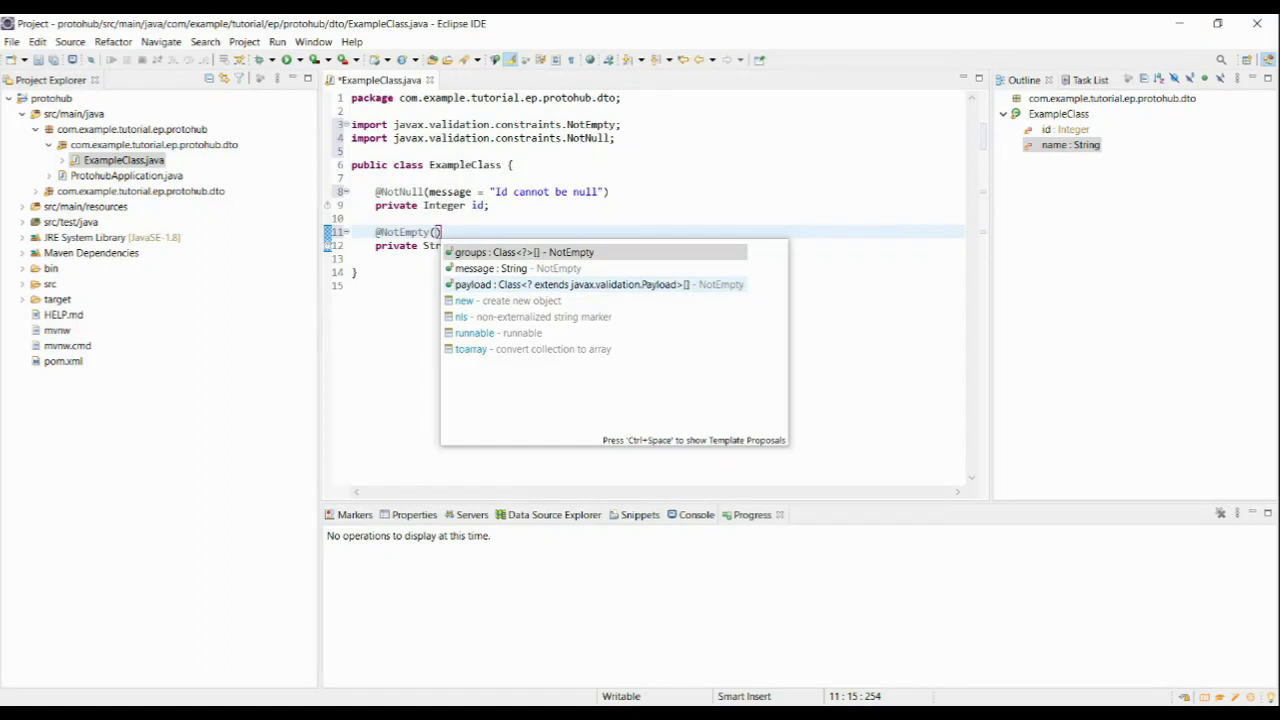
pyautogui.press('Escape')
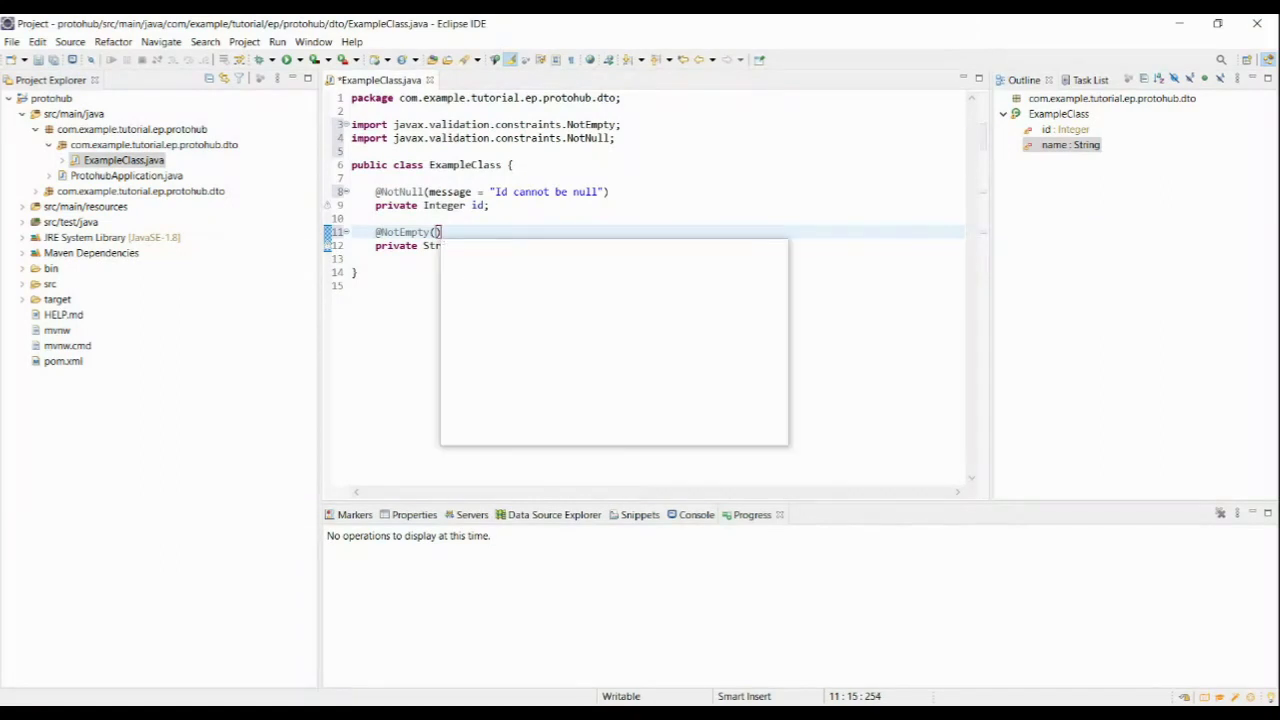
pyautogui.write('message = "')
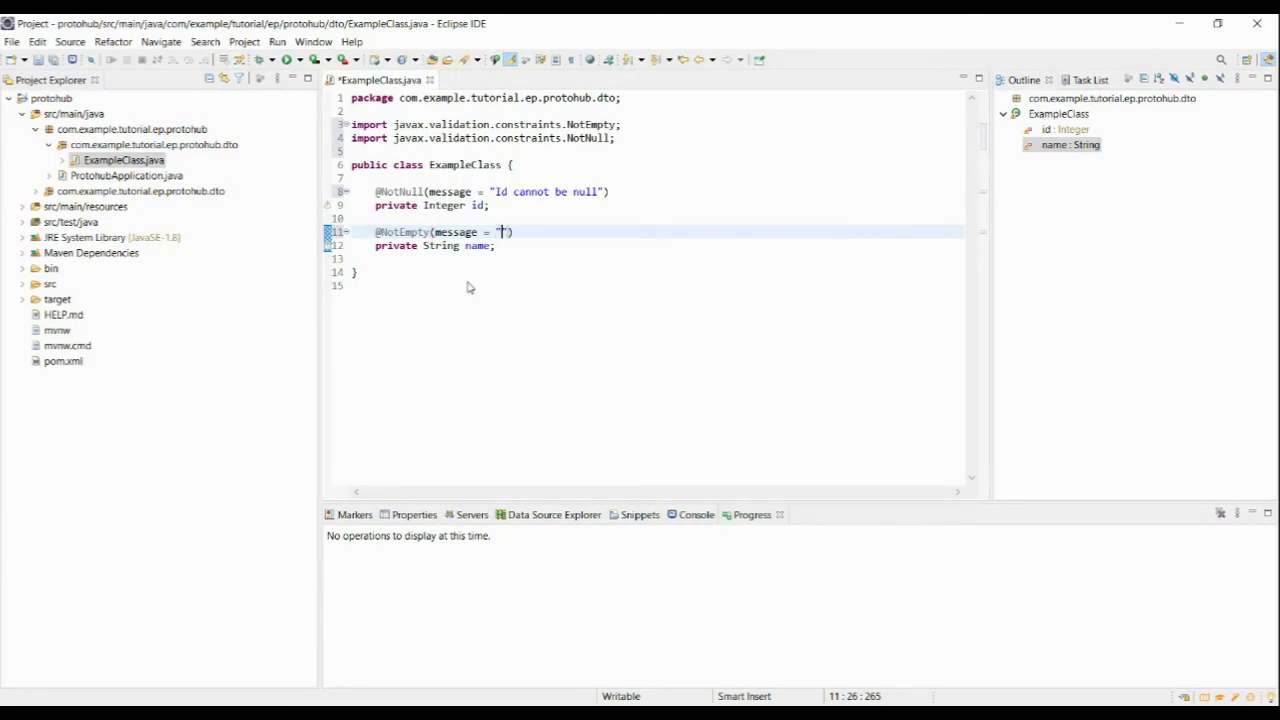
pyautogui.write('Name cannot b')
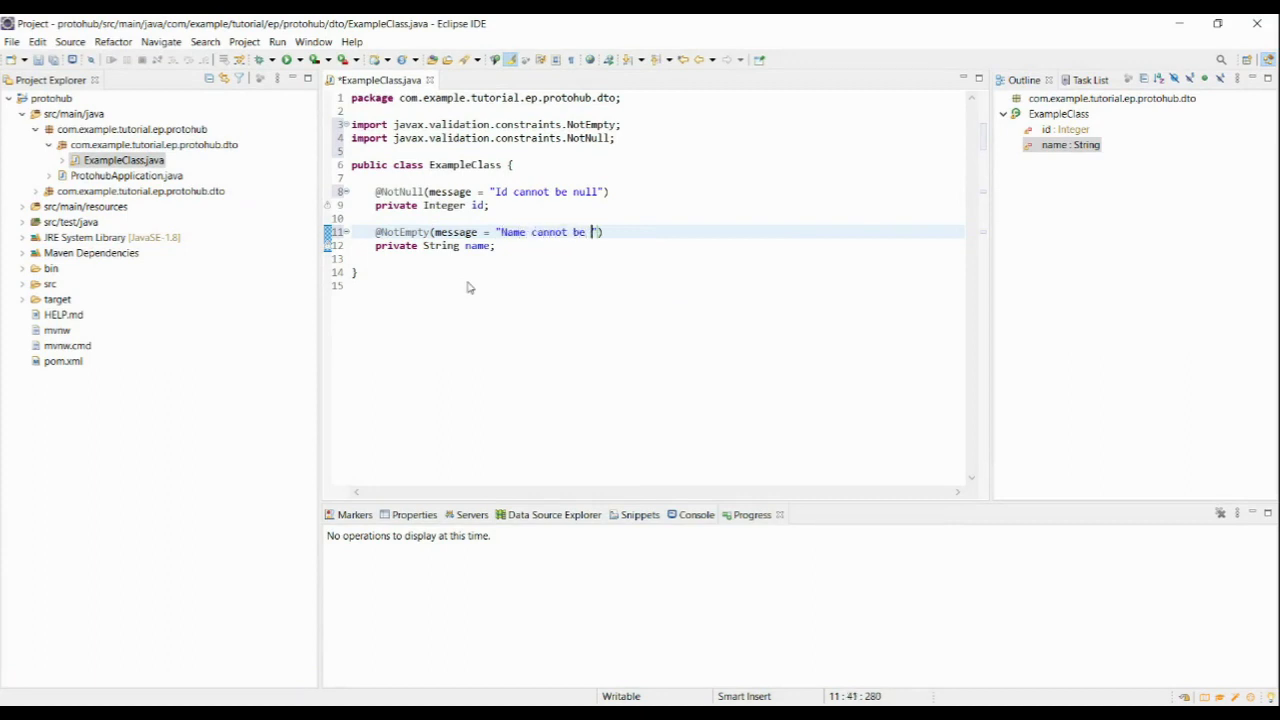
pyautogui.write('empty')
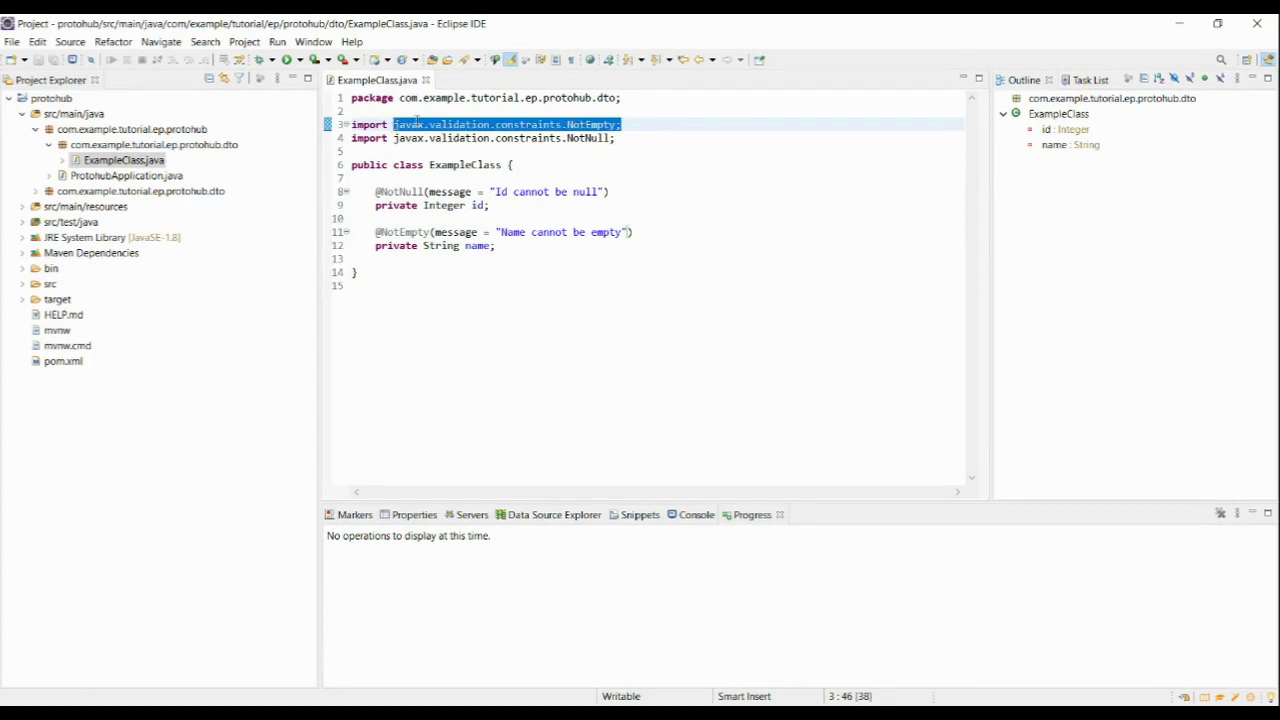
pyautogui.click(408, 124)
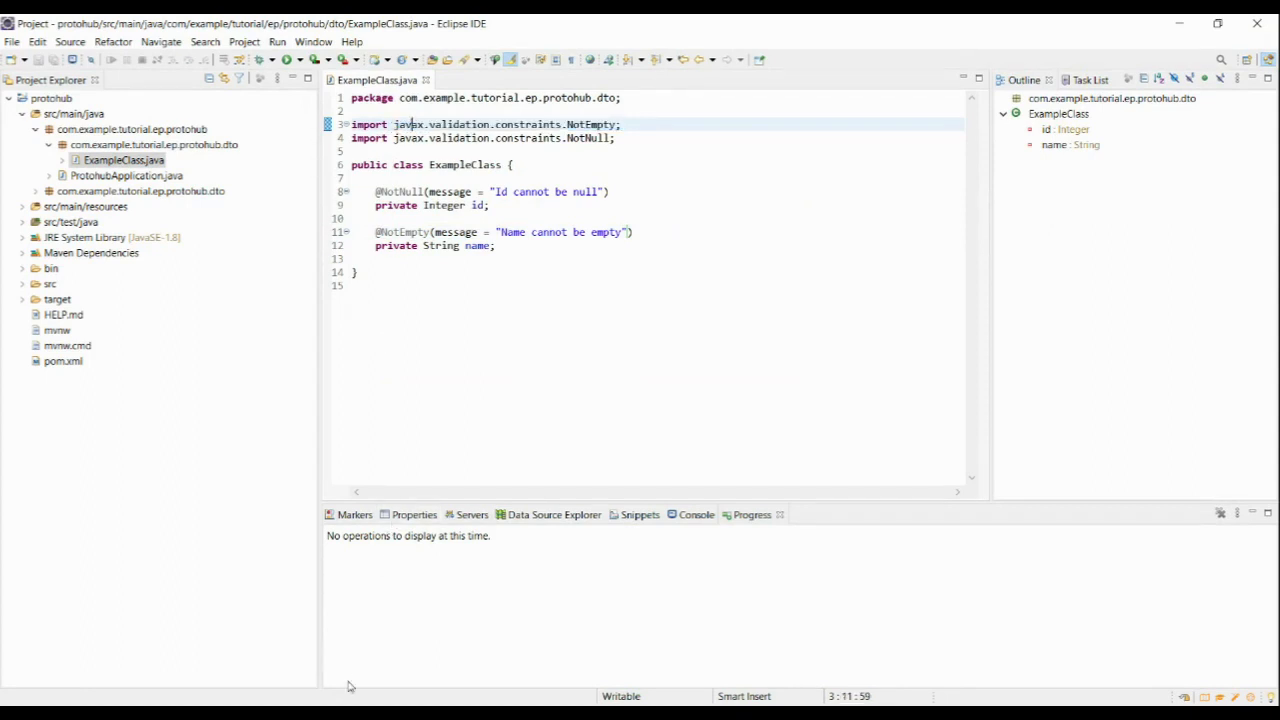